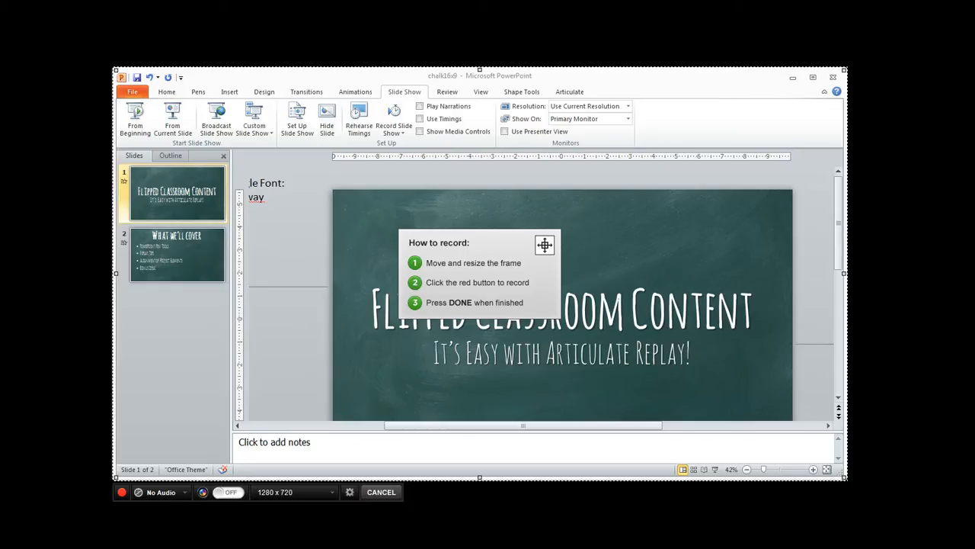
mouse_move(237, 174)
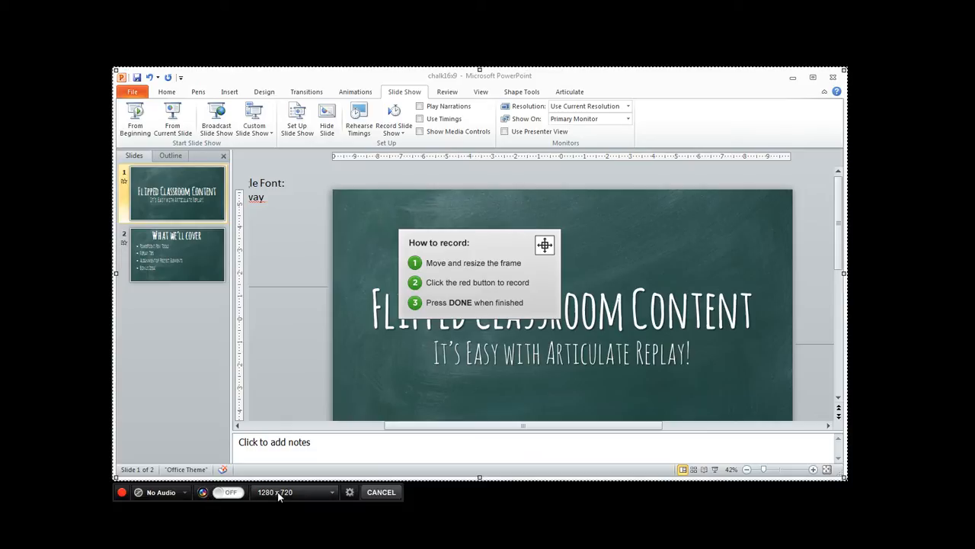
mouse_move(288, 506)
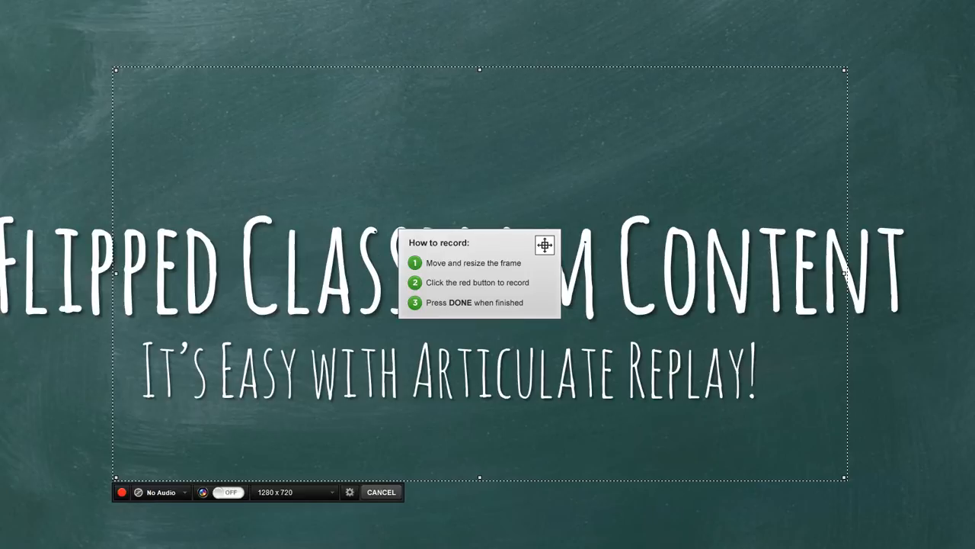
mouse_move(29, 282)
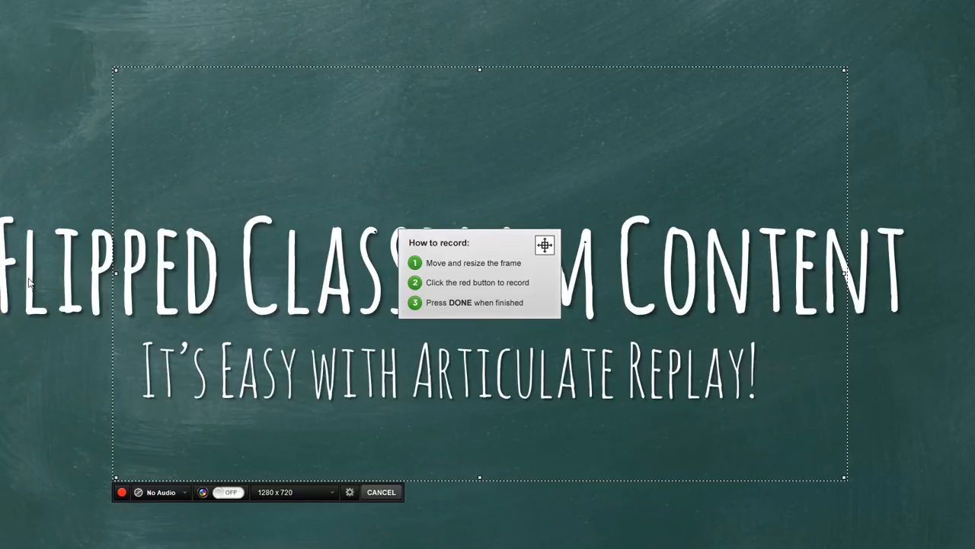
mouse_move(920, 277)
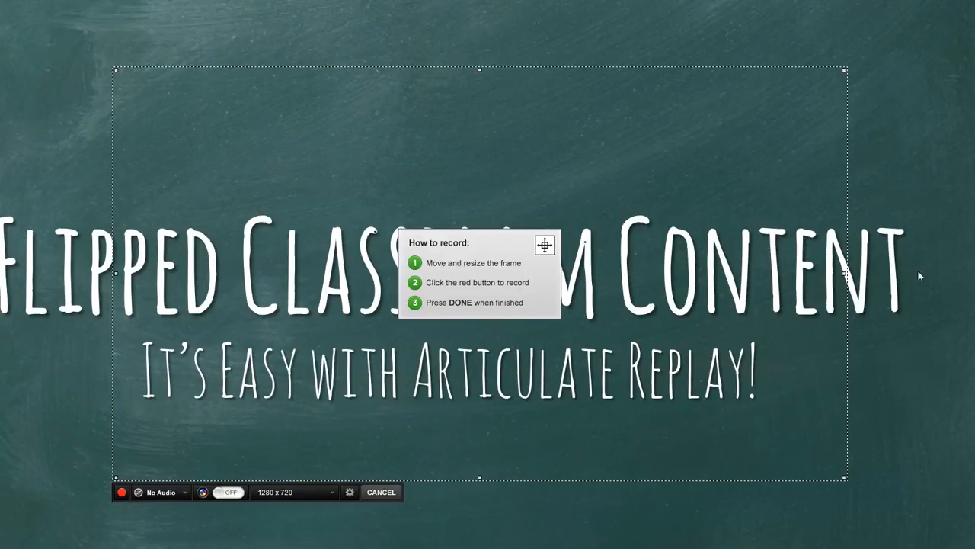
mouse_move(848, 90)
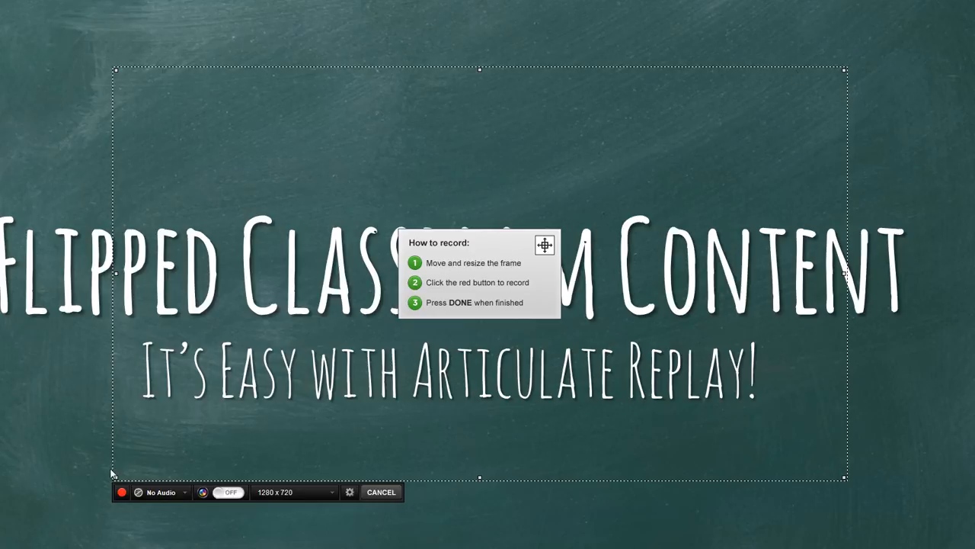
mouse_move(257, 234)
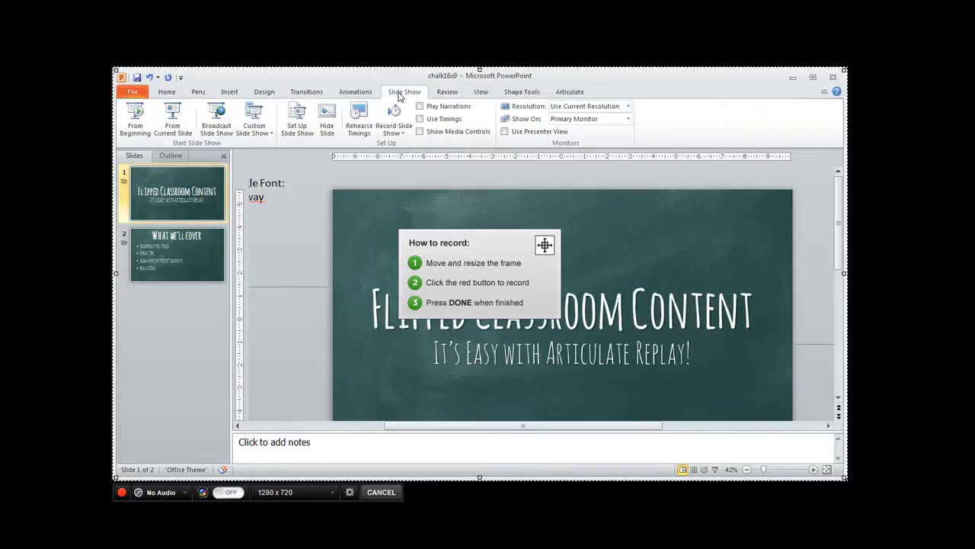
mouse_move(296, 119)
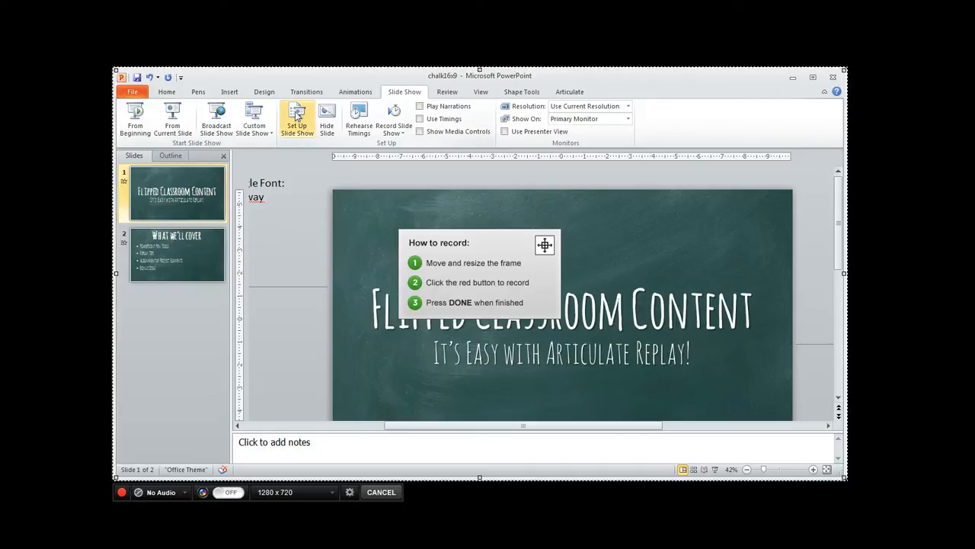
- Set the show type to 'Browsed by an individual (window)' in Set Up Slide Show
click(296, 119)
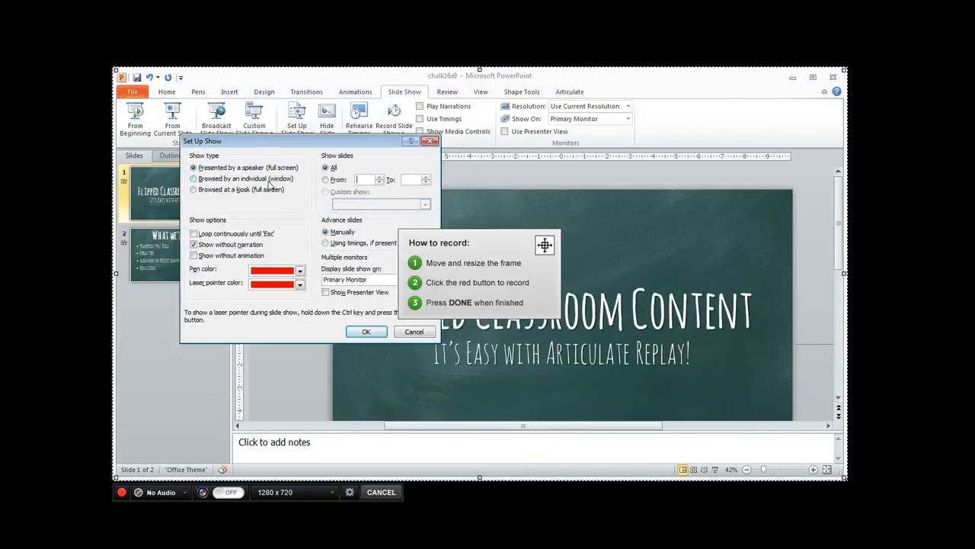
click(194, 178)
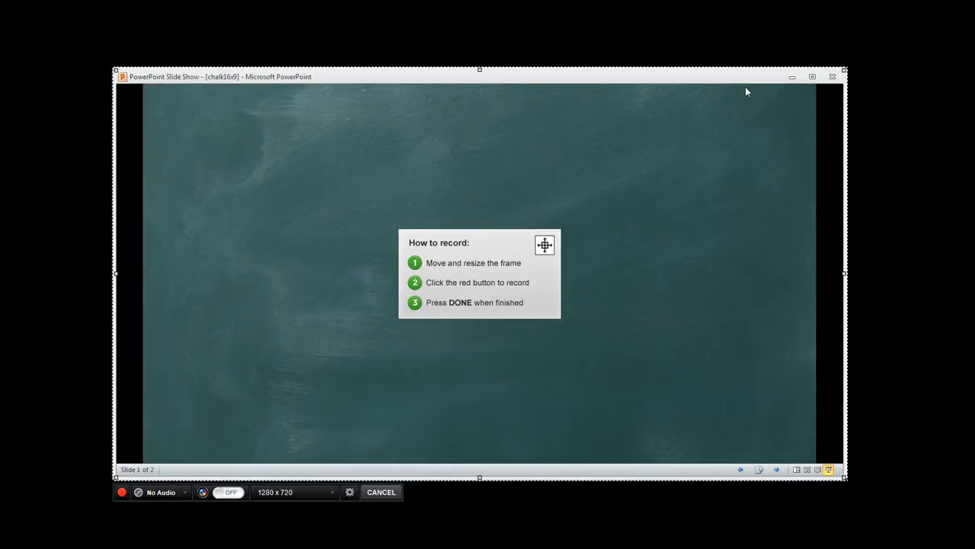
mouse_move(333, 88)
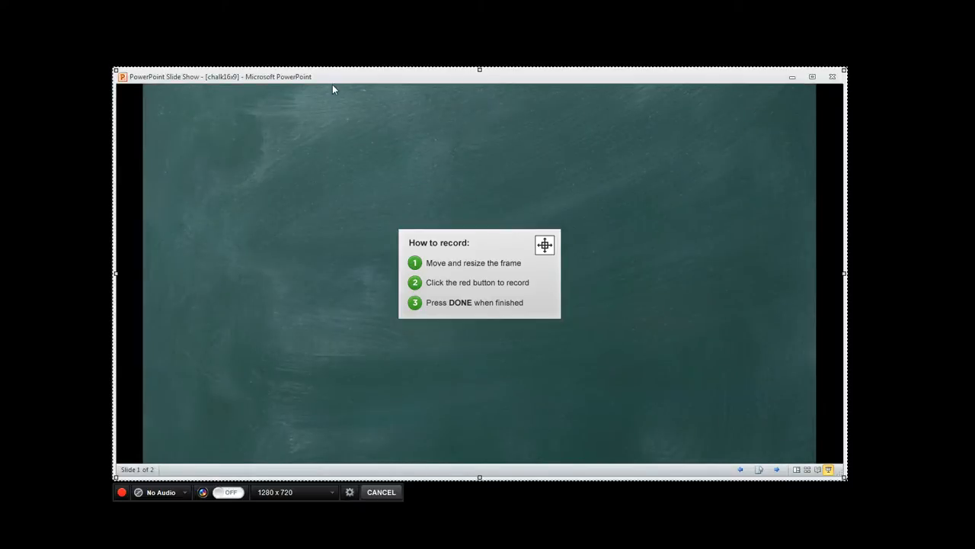
- Resize the windowed slide show to fill the 1280x720 recording frame
drag(333, 76, 327, 54)
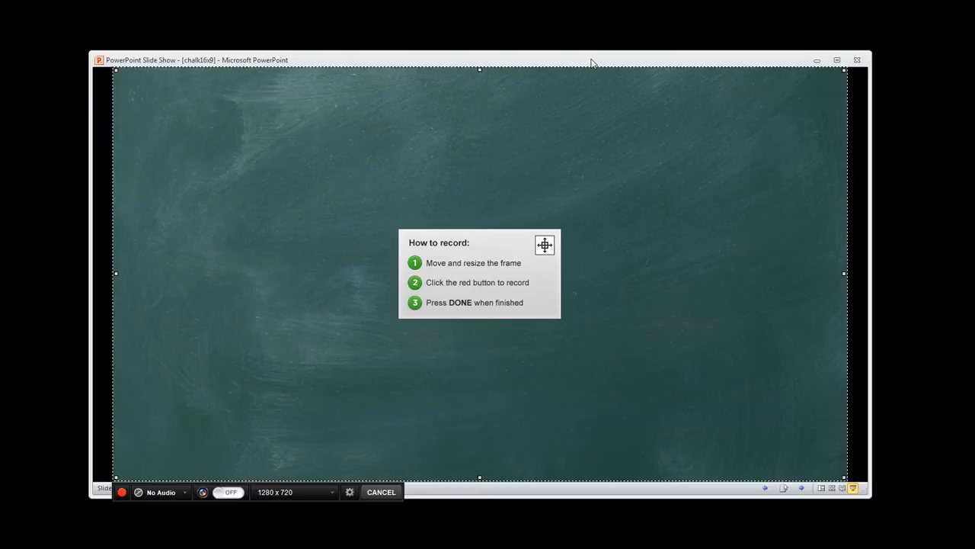
mouse_move(669, 293)
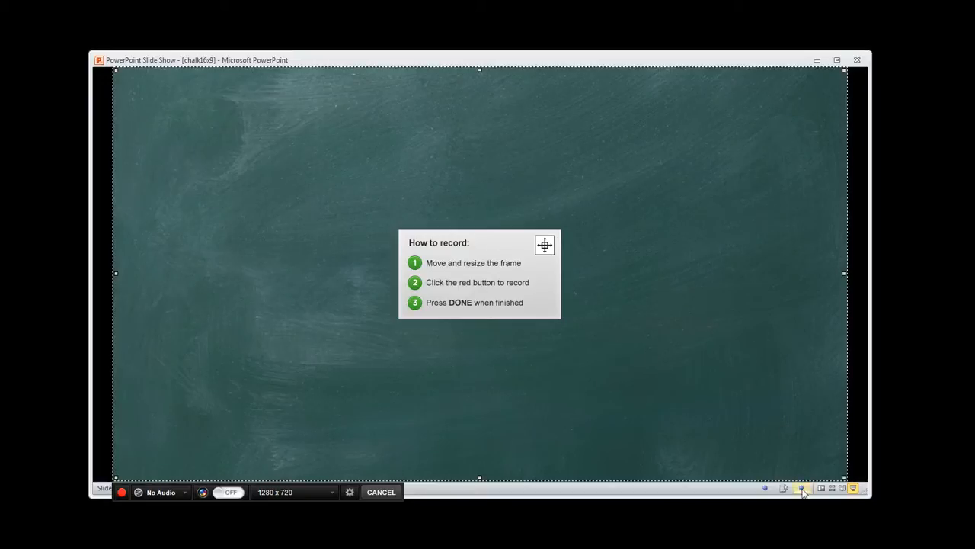
mouse_move(802, 488)
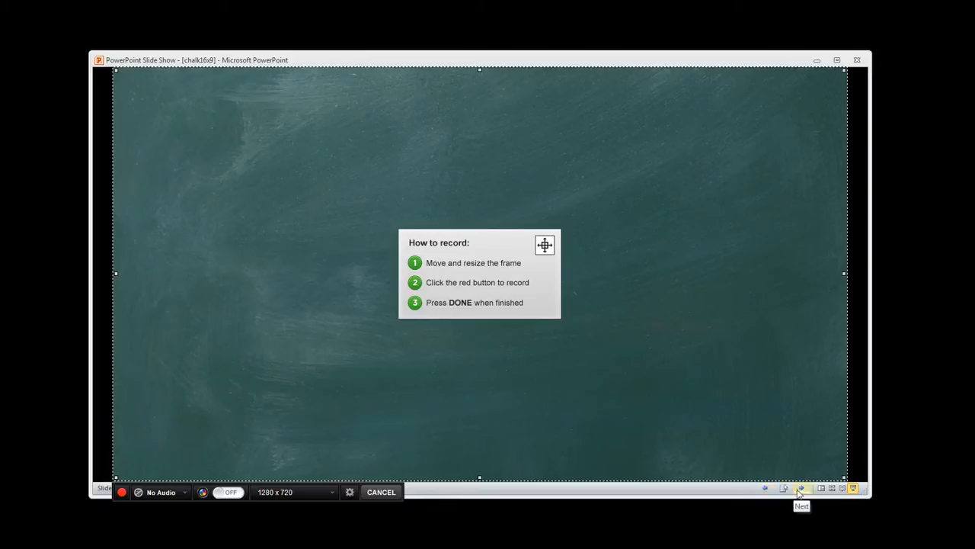
mouse_move(765, 489)
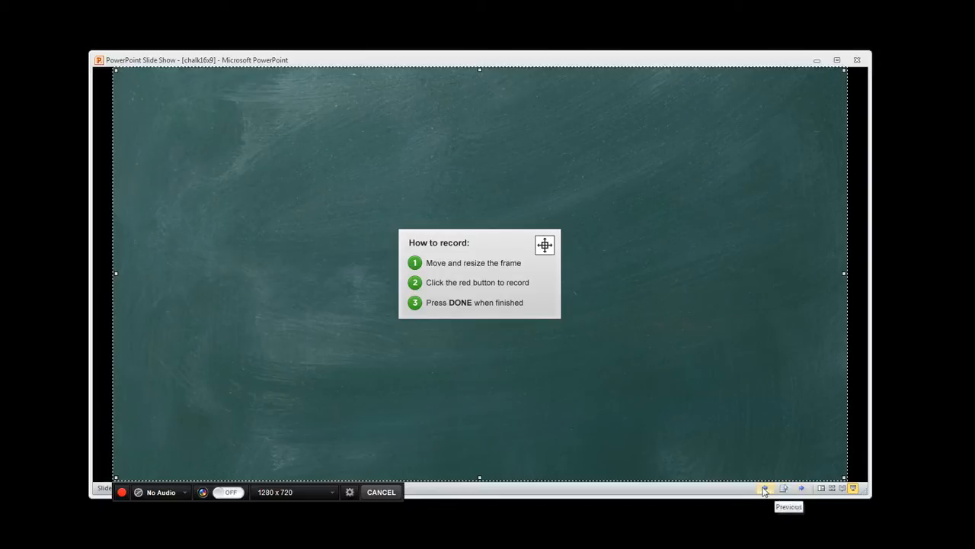
mouse_move(725, 485)
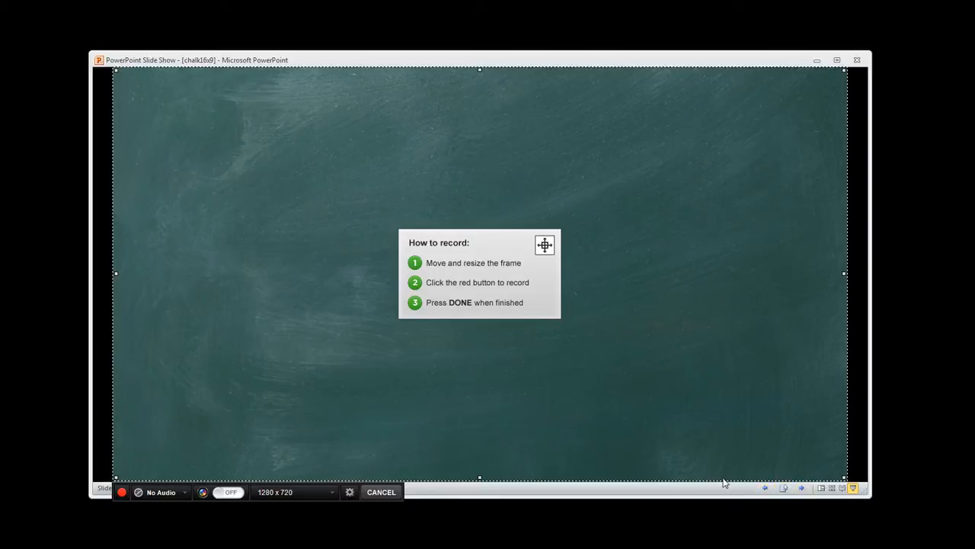
mouse_move(587, 494)
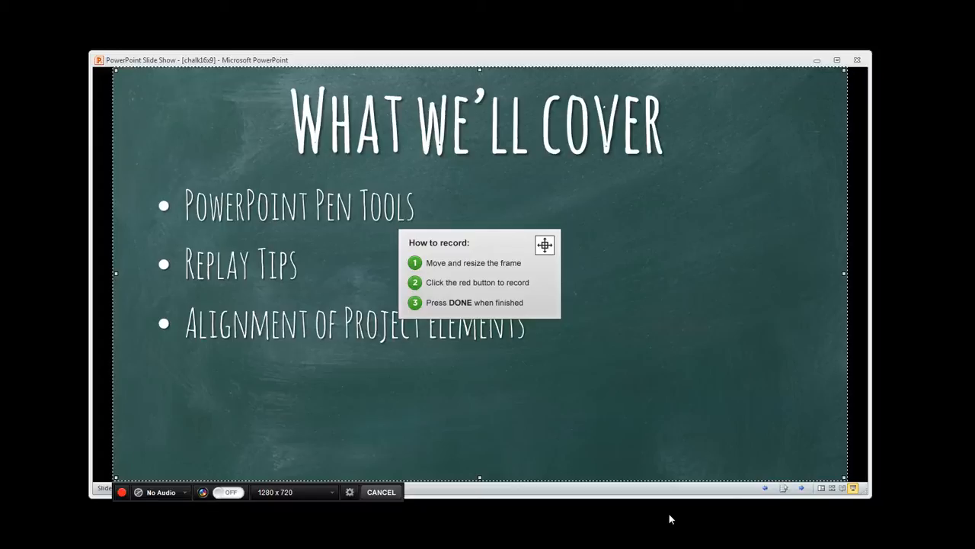
mouse_move(284, 539)
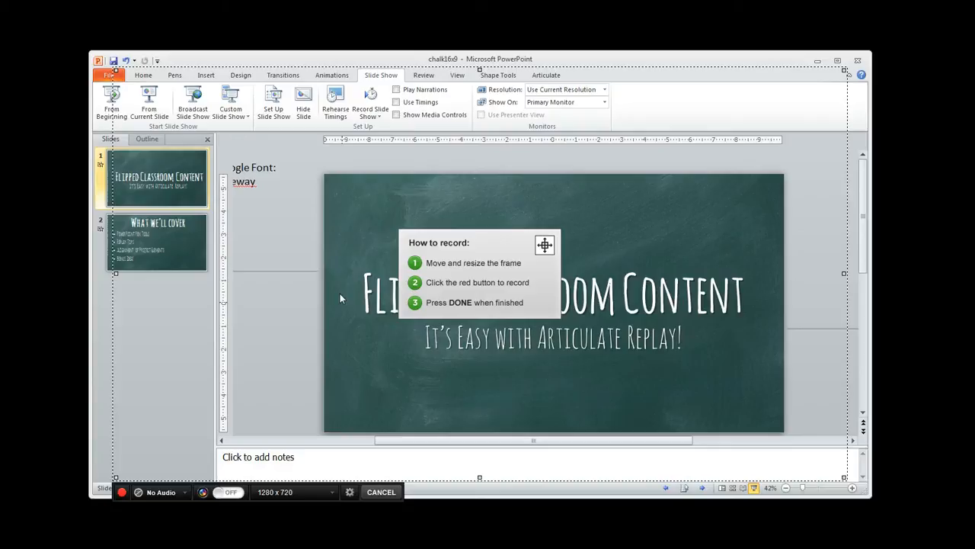
mouse_move(274, 104)
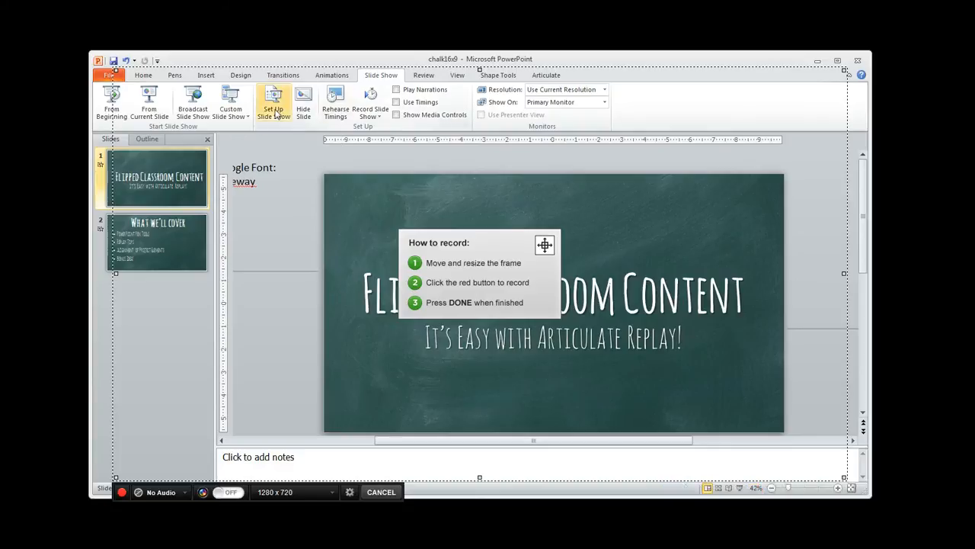
- Reopen Set Up Slide Show, still showing 'Browsed by an individual (window)'
click(273, 104)
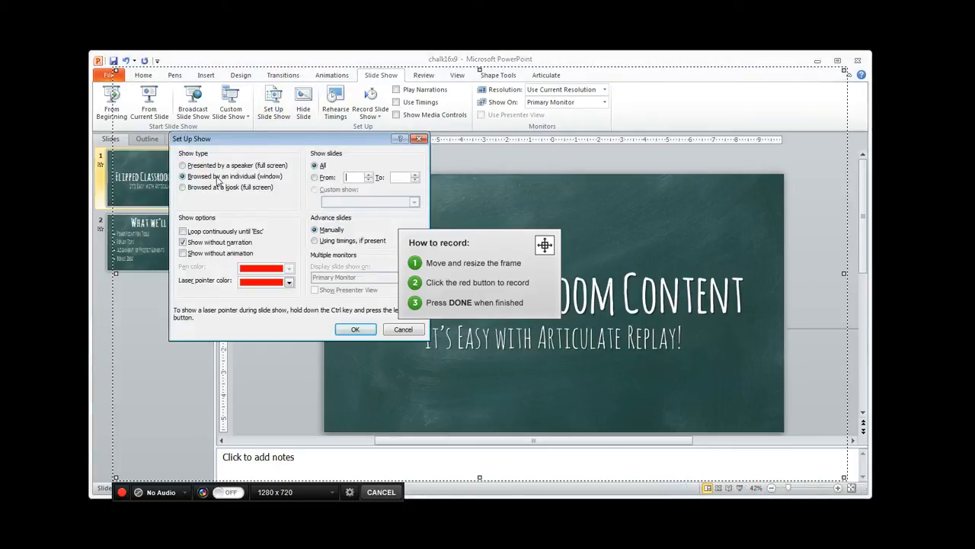